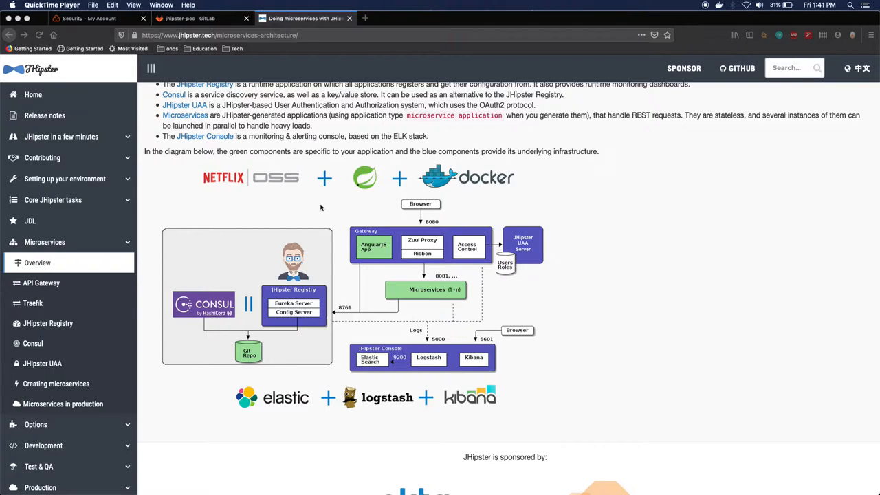
mouse_move(154, 211)
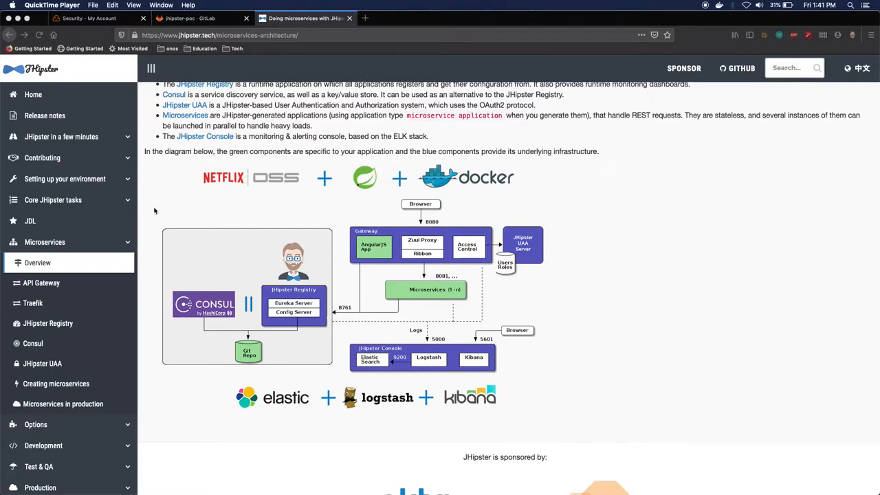
mouse_move(227, 253)
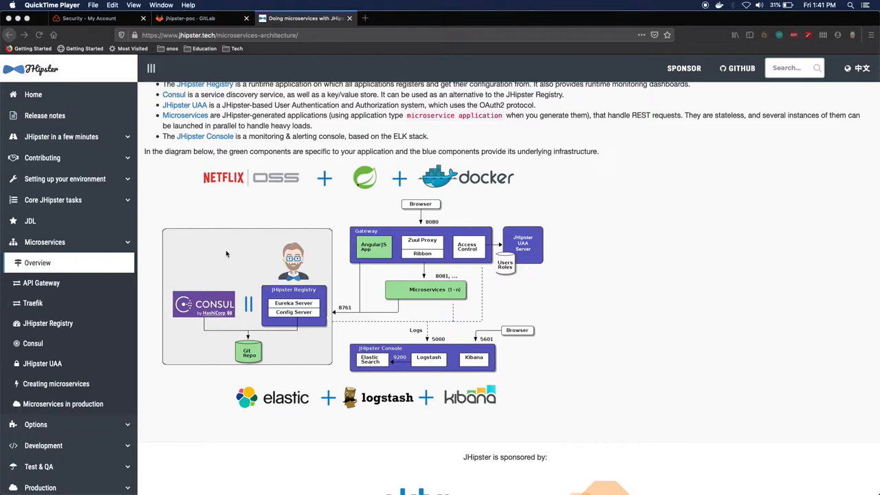
mouse_move(368, 212)
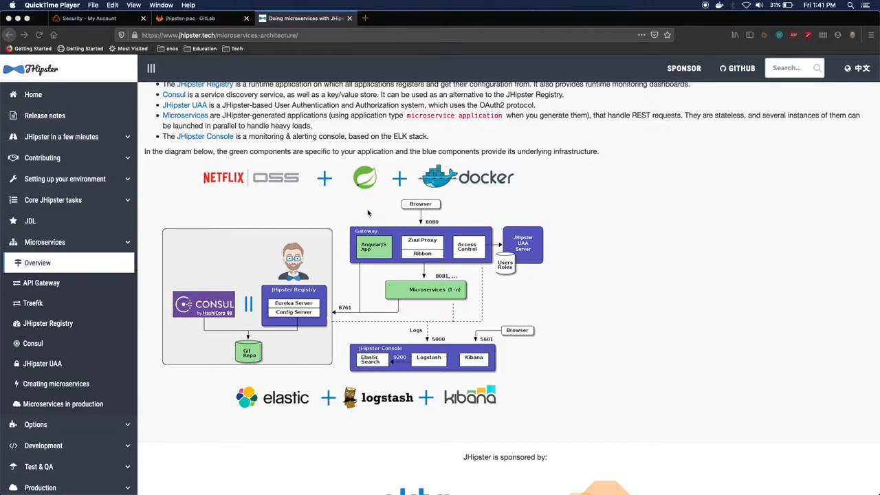
mouse_move(346, 265)
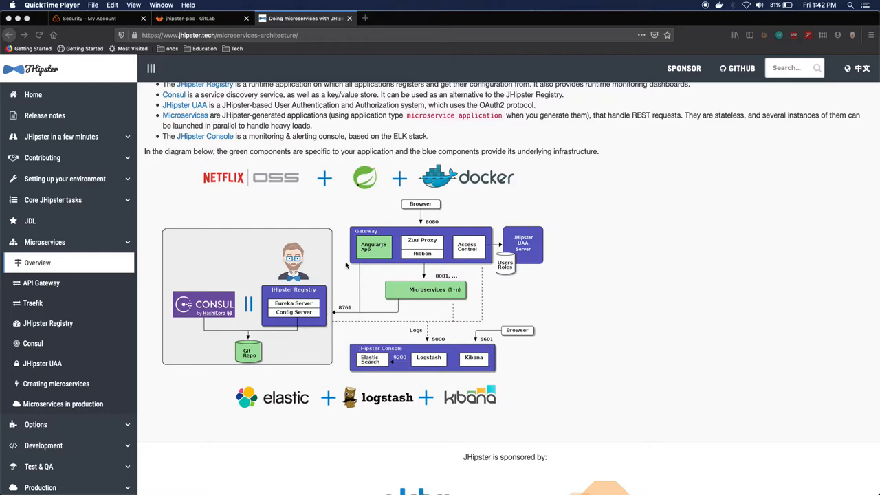
mouse_move(371, 275)
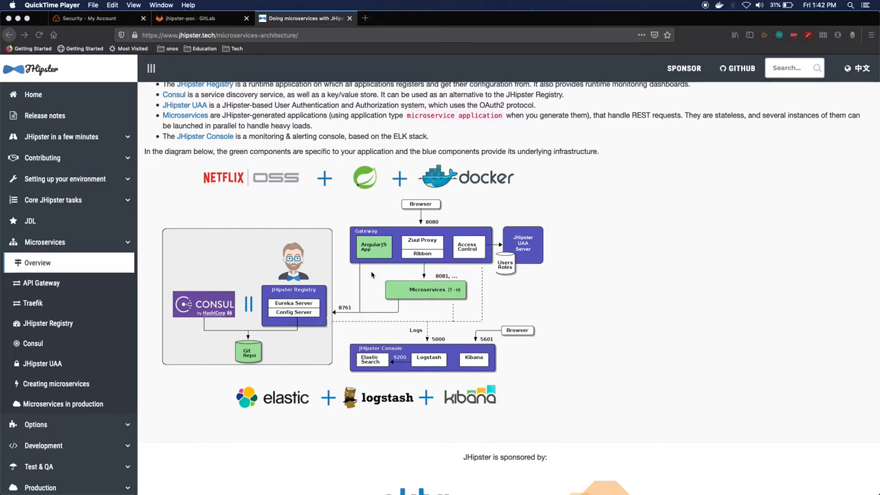
mouse_move(395, 275)
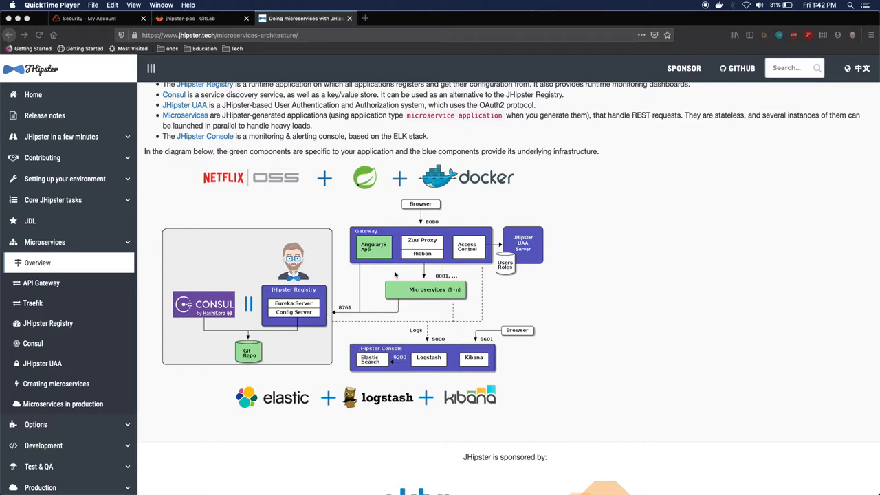
mouse_move(376, 311)
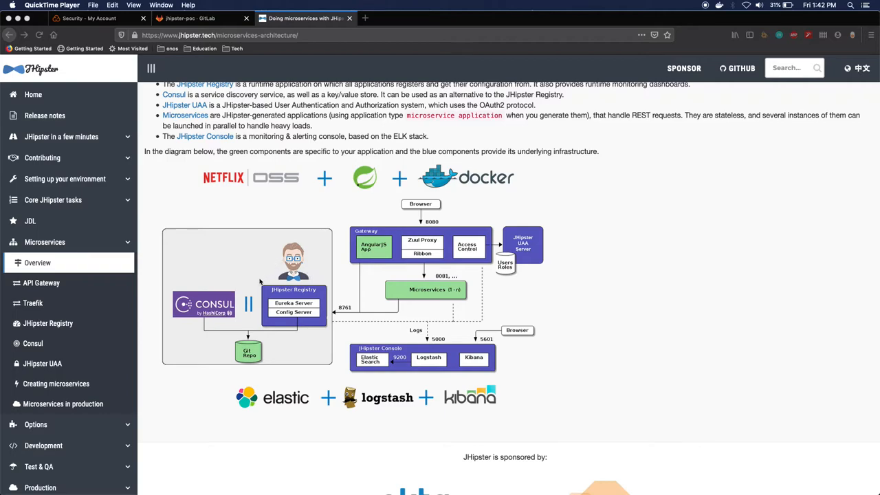
mouse_move(308, 294)
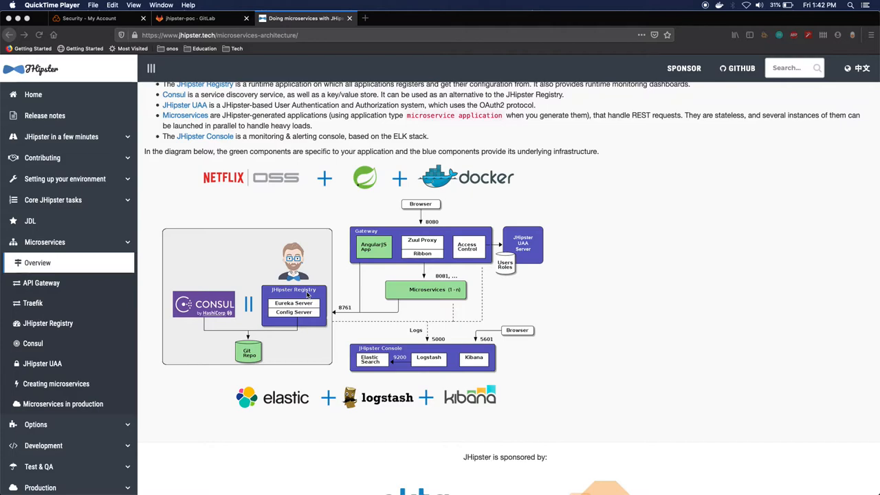
mouse_move(332, 305)
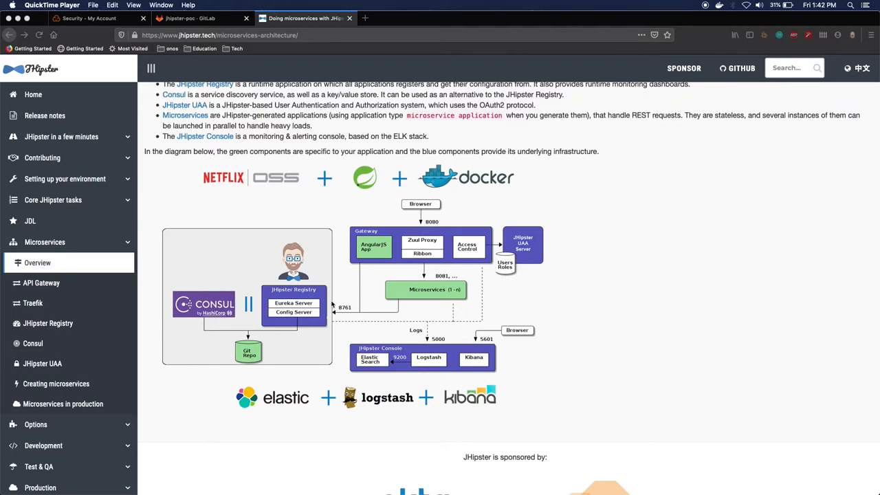
mouse_move(513, 392)
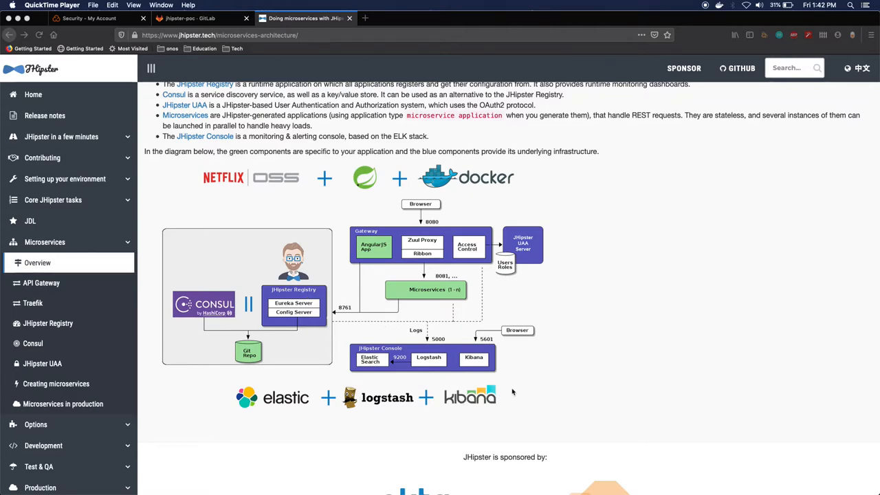
mouse_move(518, 386)
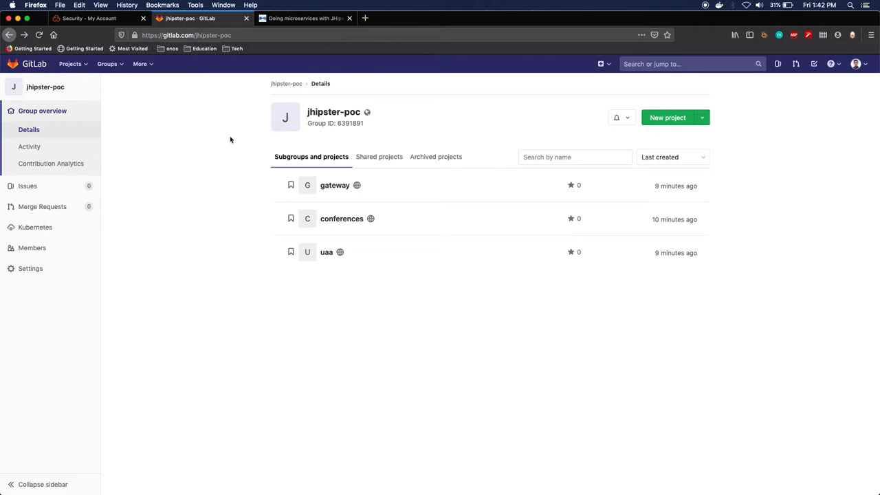
mouse_move(342, 219)
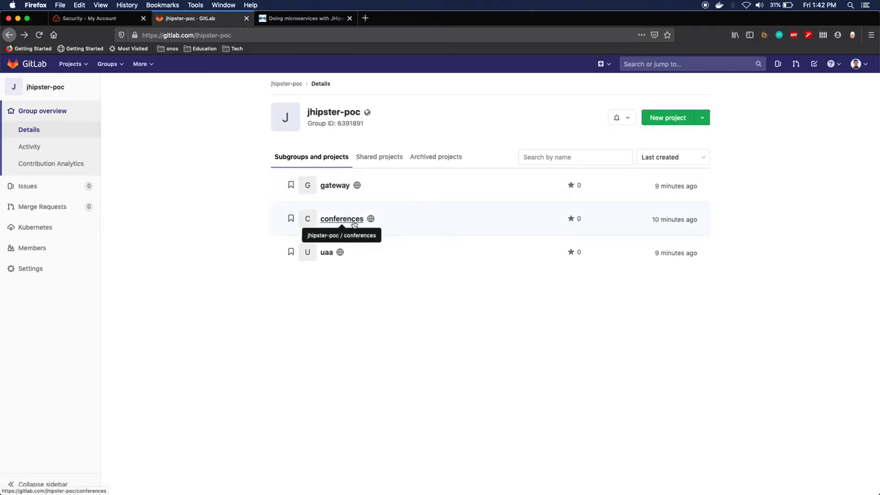
mouse_move(319, 300)
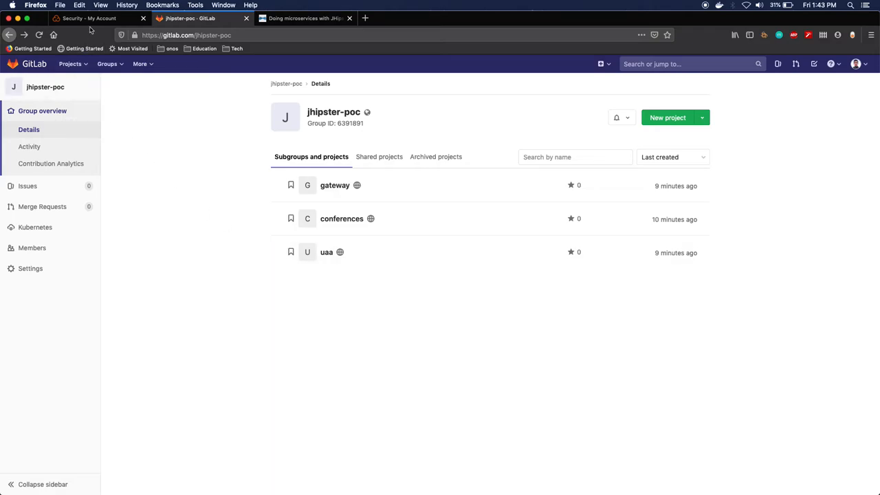
Glance at the SonarCloud account tokens page, then return to GitLab's jhipster-poc group
left_click(89, 17)
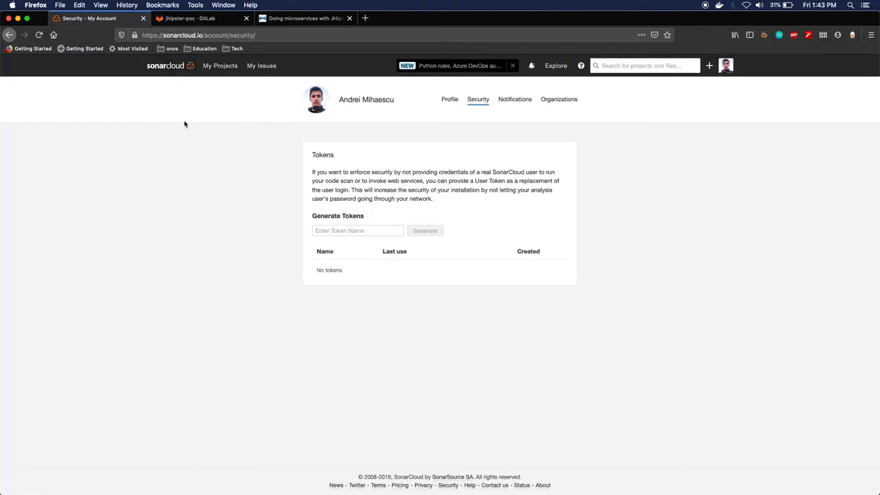
left_click(200, 18)
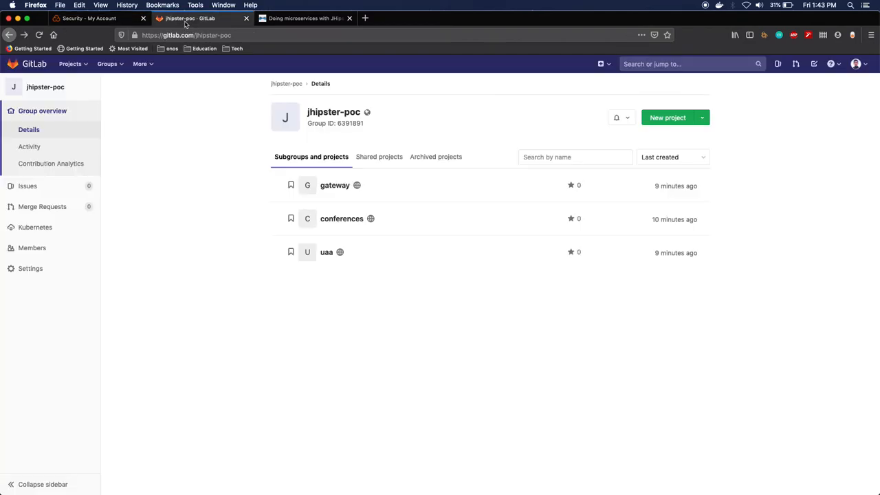
mouse_move(260, 156)
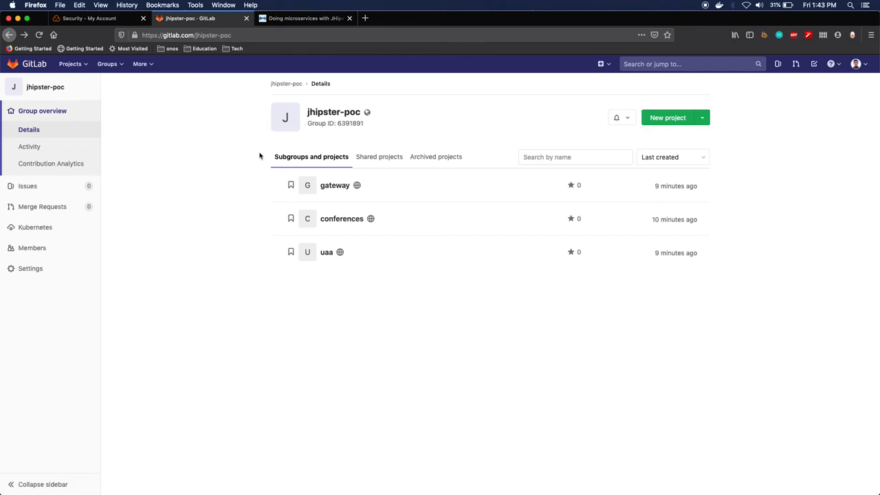
mouse_move(225, 149)
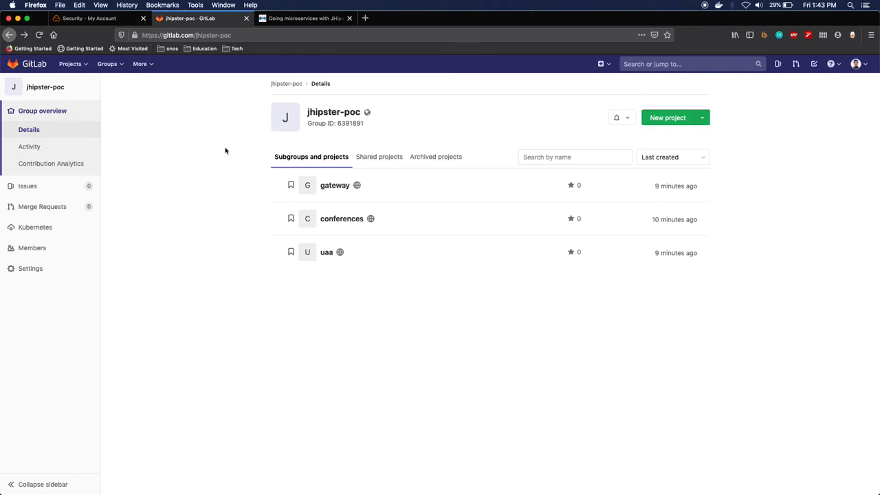
mouse_move(219, 166)
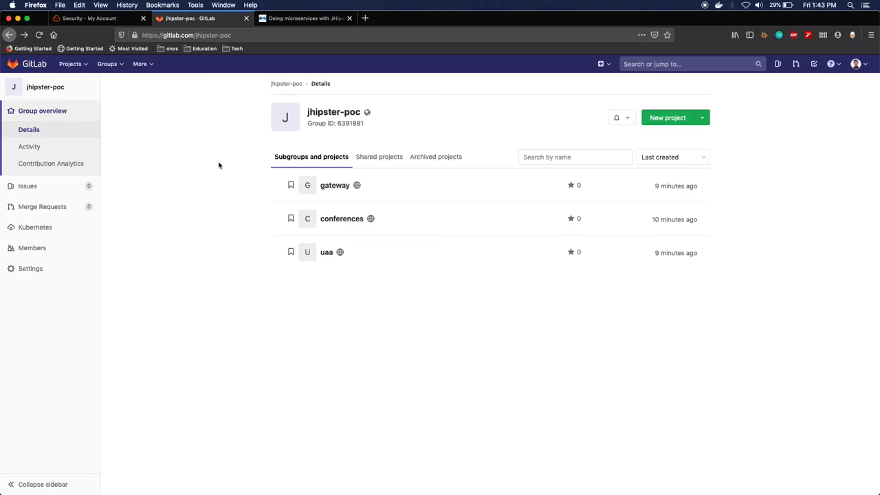